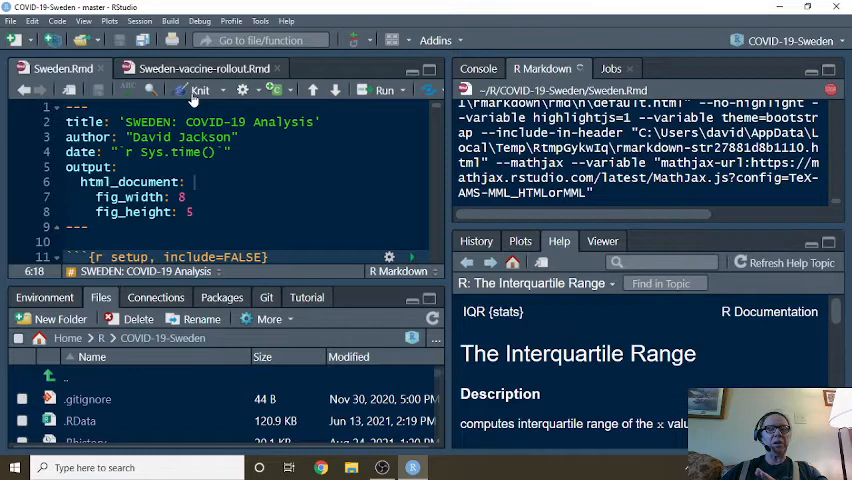
- Knit Sweden.Rmd into the HTML report and have it open in the viewer
{"action": "left_click", "coordinate": [200, 90]}
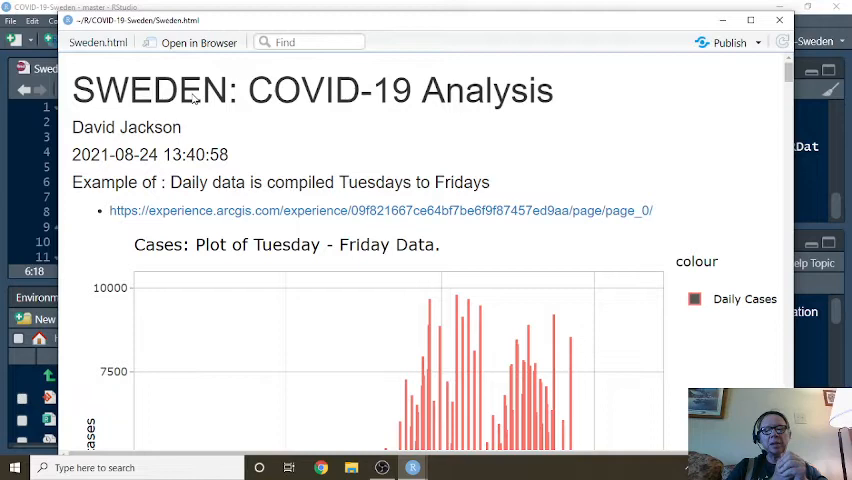
- Scroll to the Daily Cases chart and read case counts and smoothed trend values around mid-2021
{"action": "scroll", "scroll_direction": "down", "scroll_amount": 3}
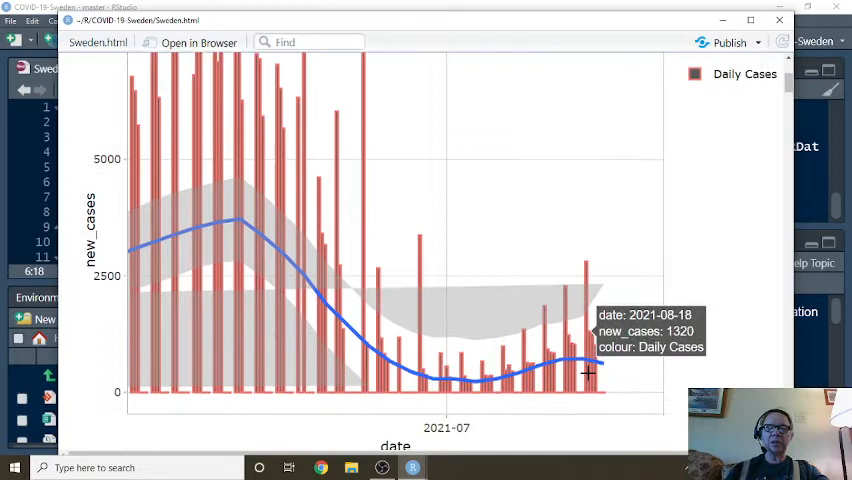
{"action": "mouse_move", "coordinate": [472, 384]}
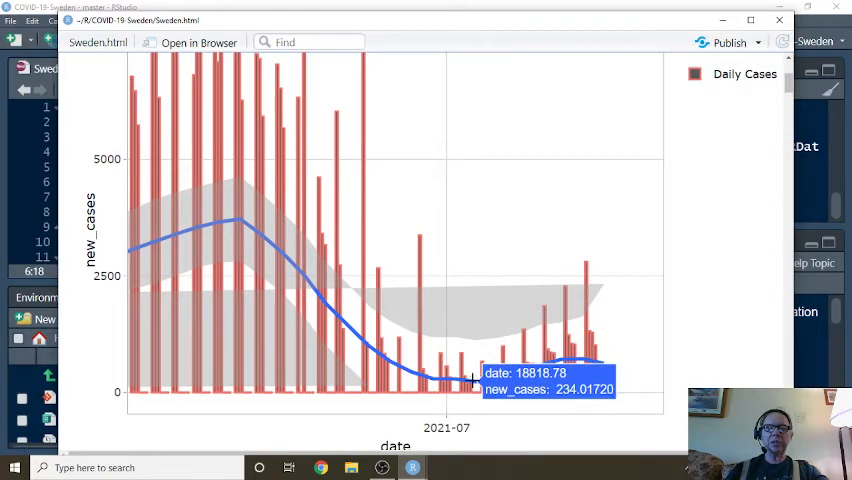
{"action": "mouse_move", "coordinate": [488, 368]}
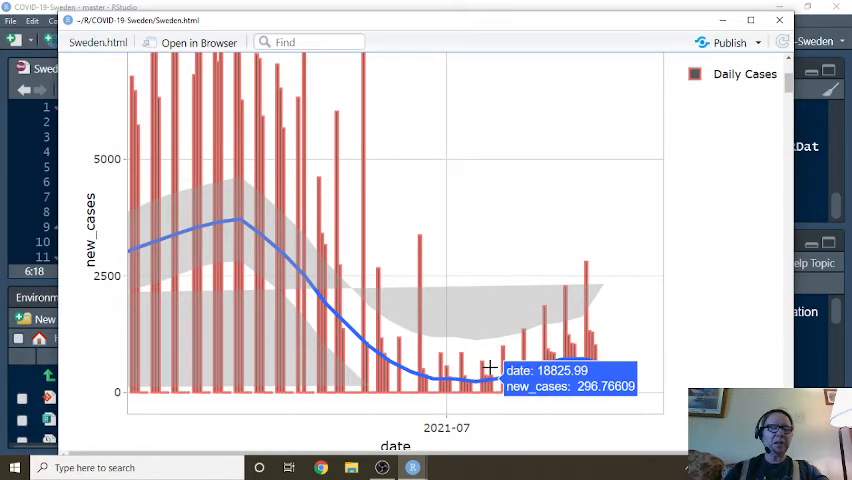
{"action": "mouse_move", "coordinate": [622, 340]}
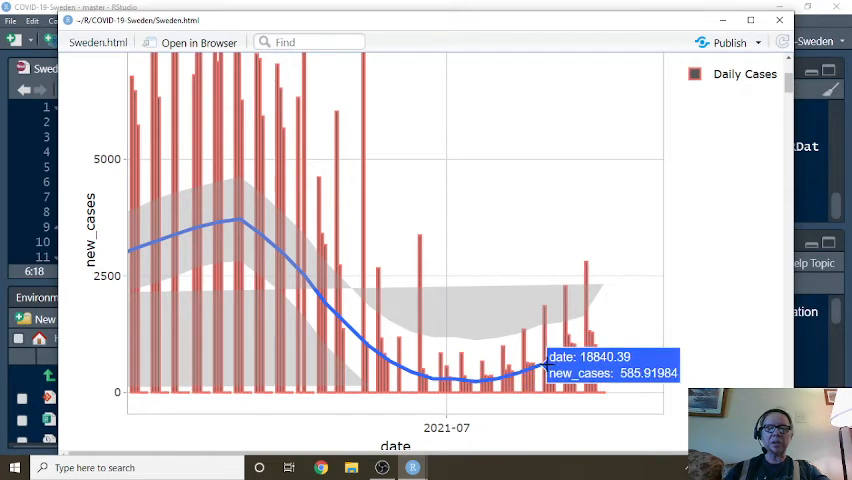
{"action": "mouse_move", "coordinate": [600, 360]}
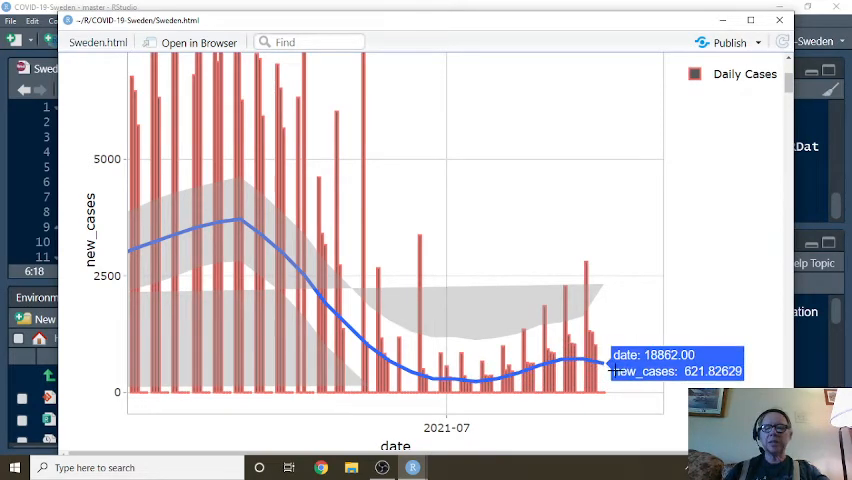
{"action": "mouse_move", "coordinate": [484, 378]}
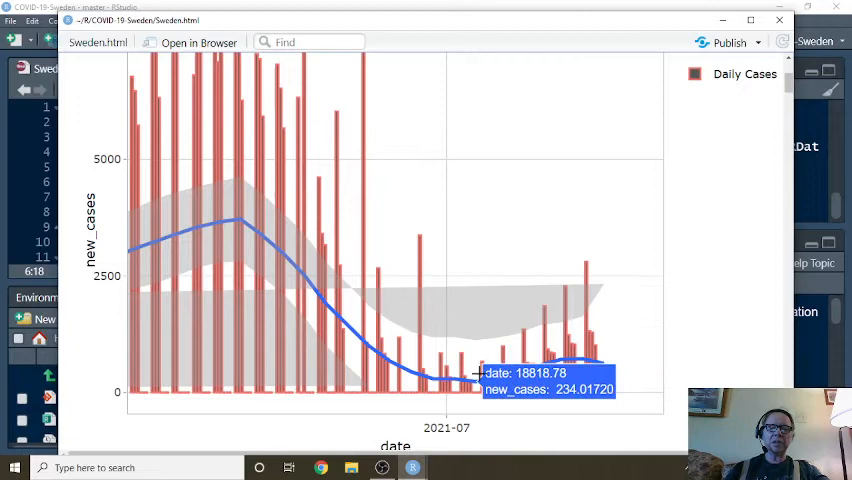
{"action": "mouse_move", "coordinate": [484, 372]}
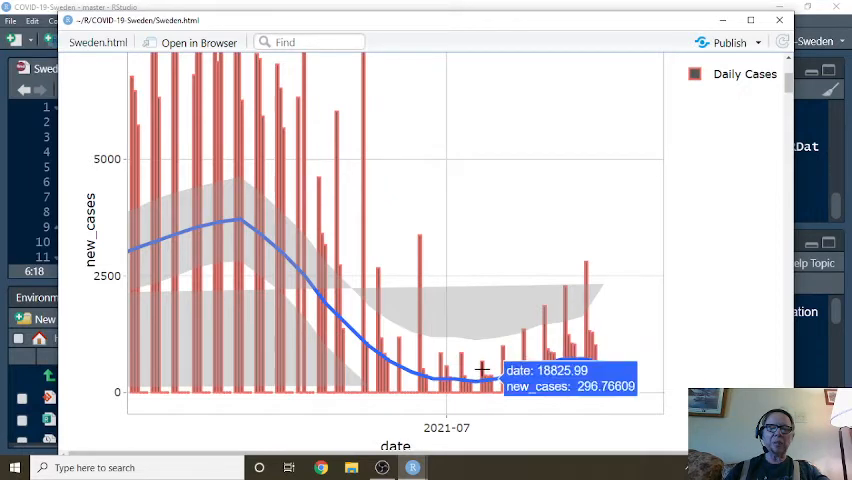
{"action": "scroll", "scroll_direction": "down", "scroll_amount": 3}
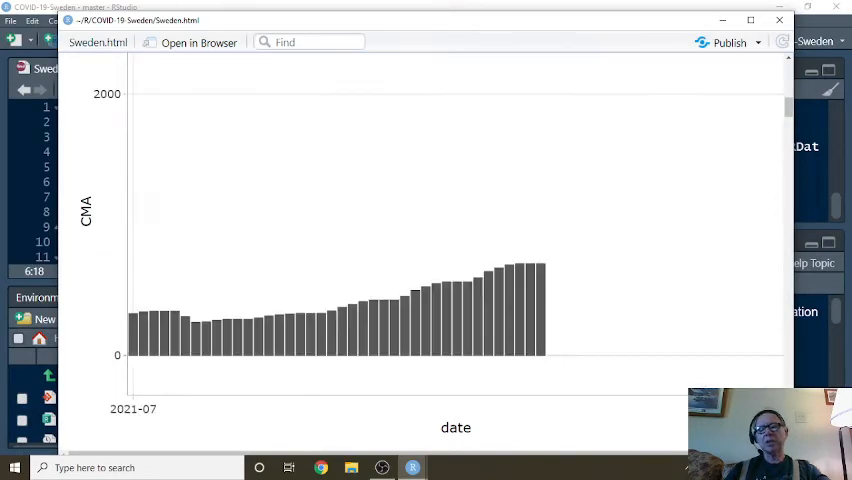
{"action": "mouse_move", "coordinate": [540, 270]}
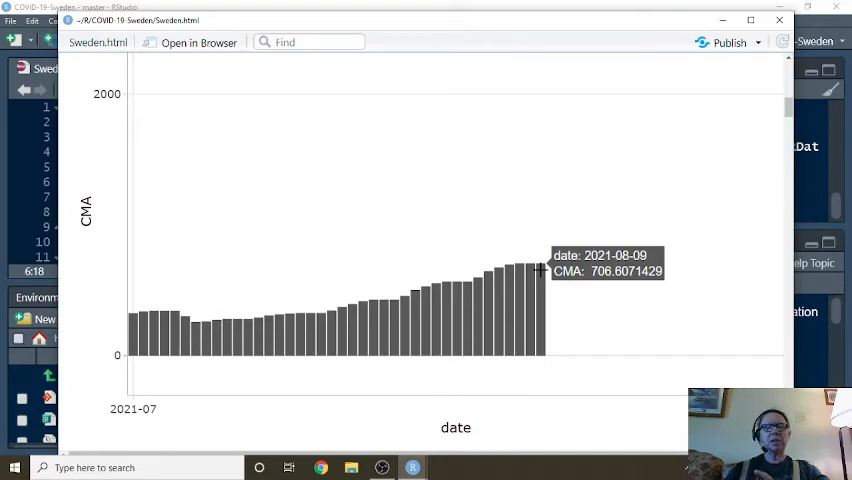
- Scroll to the CMA bar chart and read its value for early August 2021
{"action": "scroll", "scroll_direction": "down", "scroll_amount": 3}
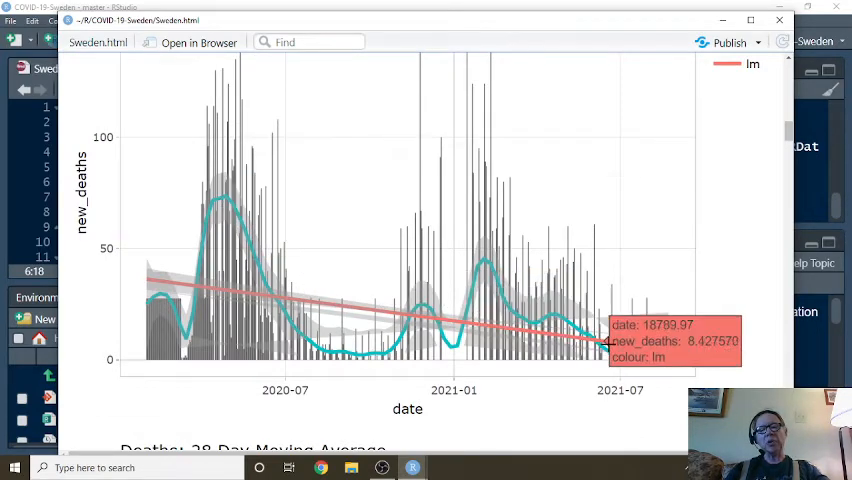
{"action": "mouse_move", "coordinate": [504, 292]}
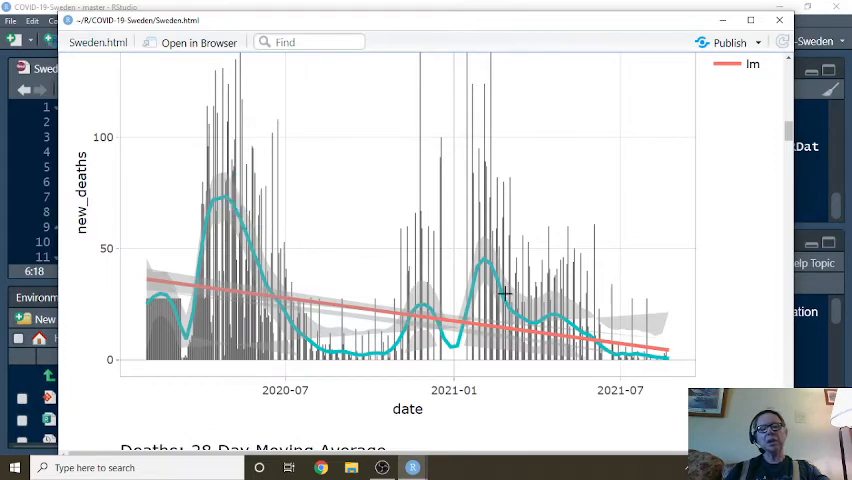
{"action": "mouse_move", "coordinate": [620, 344]}
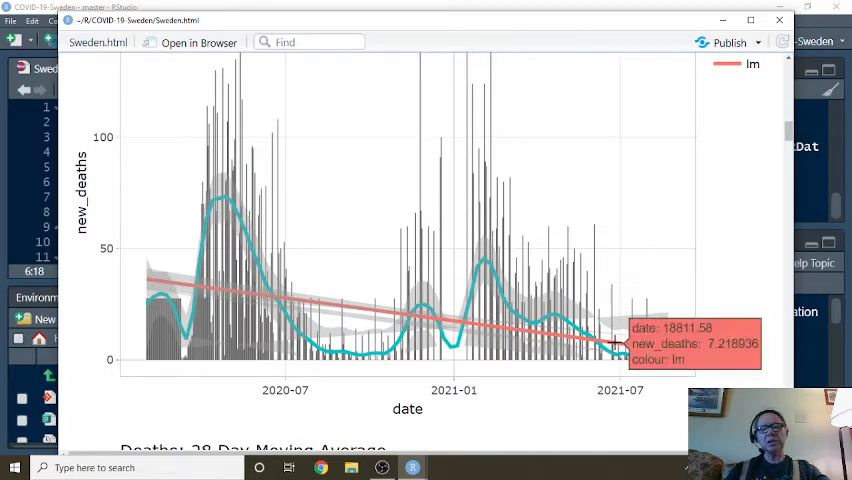
{"action": "mouse_move", "coordinate": [484, 240]}
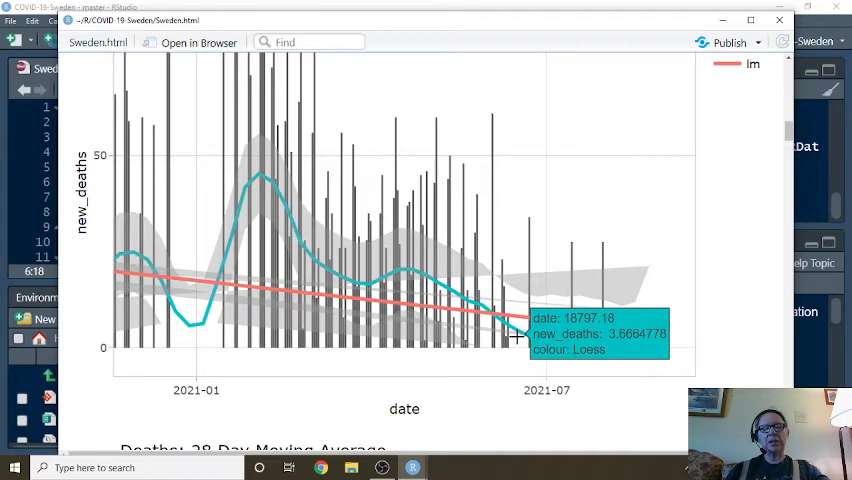
{"action": "mouse_move", "coordinate": [600, 340]}
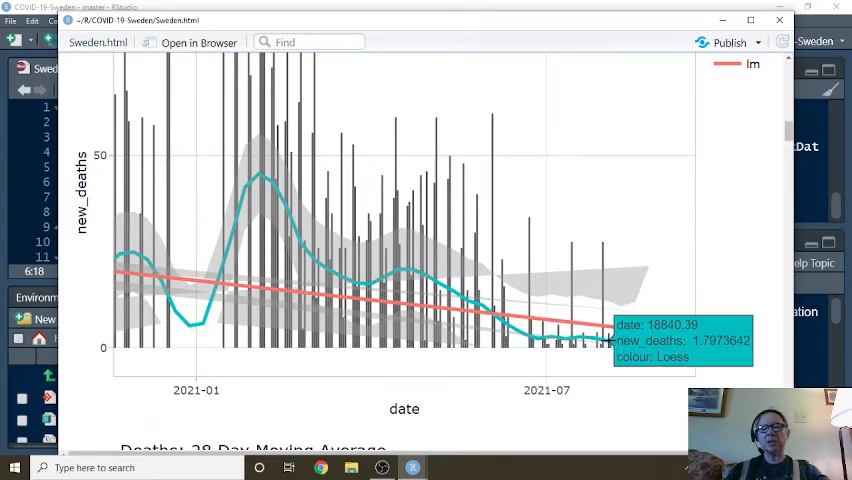
{"action": "mouse_move", "coordinate": [604, 374]}
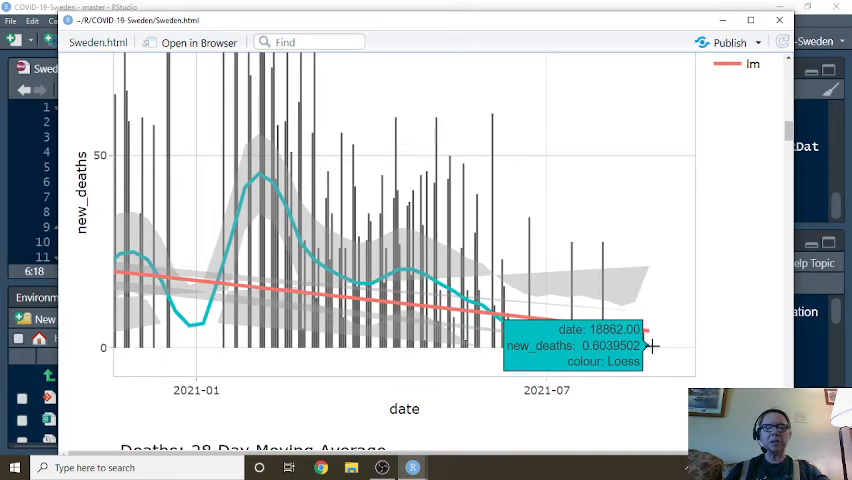
- Zoom the DMA chart into its final weeks of mid-2021, read August values, then reach Weekly Cases
{"action": "scroll", "scroll_direction": "down", "scroll_amount": 3}
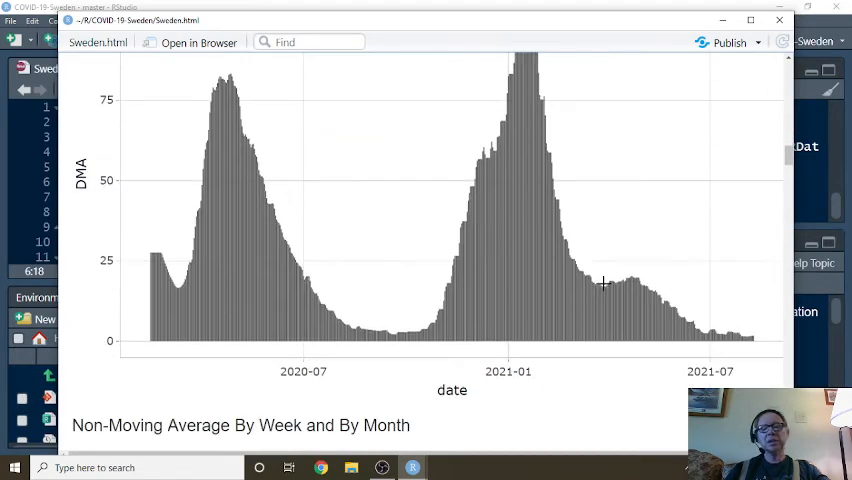
{"action": "left_click_drag", "start_coordinate": [630, 216], "coordinate": [768, 360]}
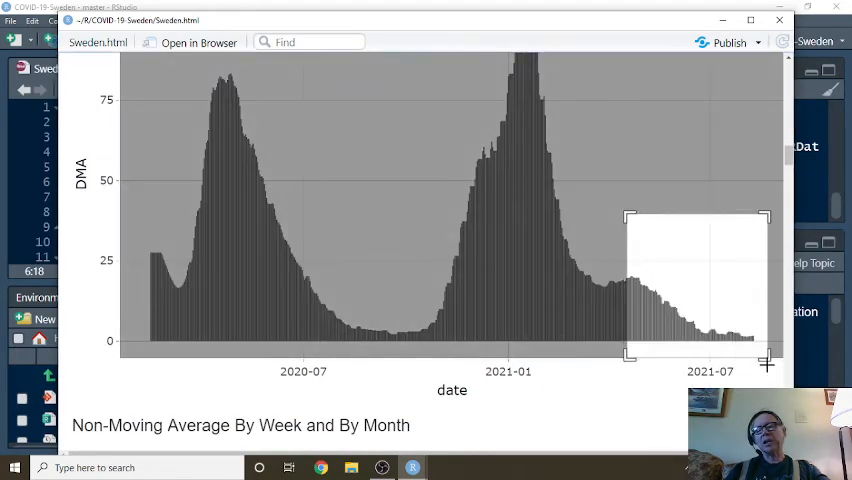
{"action": "left_click_drag", "start_coordinate": [630, 216], "coordinate": [764, 360]}
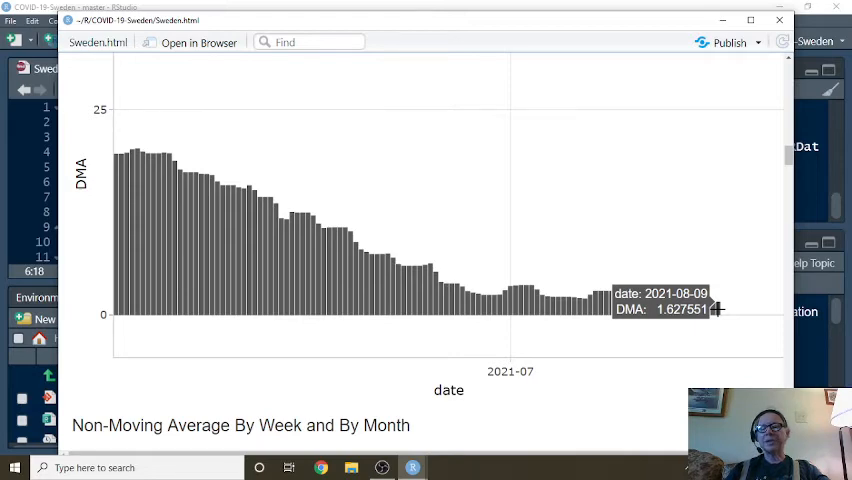
{"action": "scroll", "scroll_direction": "down", "scroll_amount": 3}
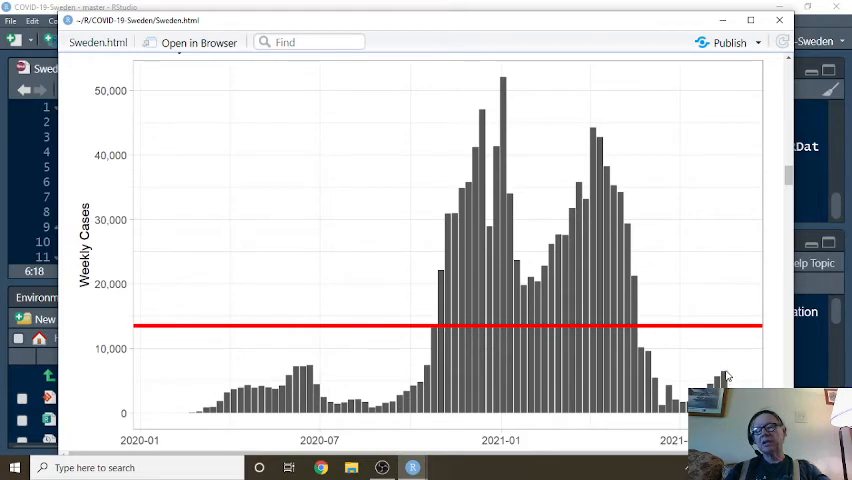
- Scroll past the weekly new_deaths chart down to the Monthly Cases bar chart
{"action": "scroll", "scroll_direction": "down", "scroll_amount": 3}
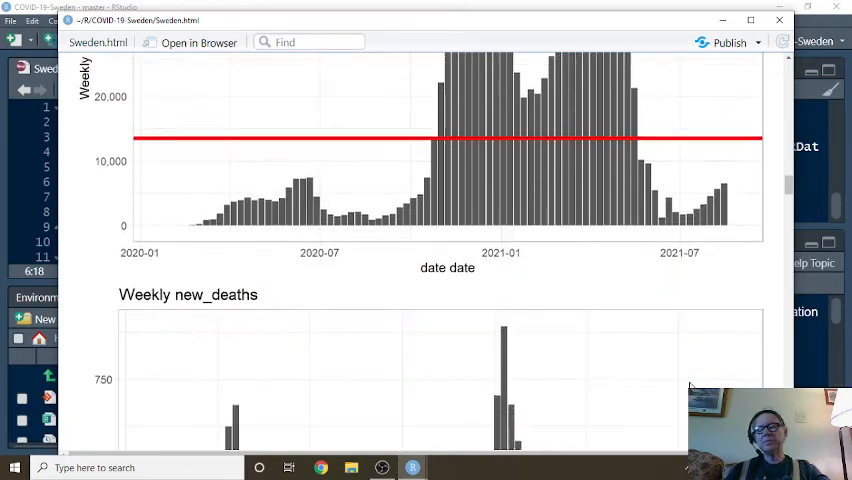
{"action": "scroll", "scroll_direction": "down", "scroll_amount": 3}
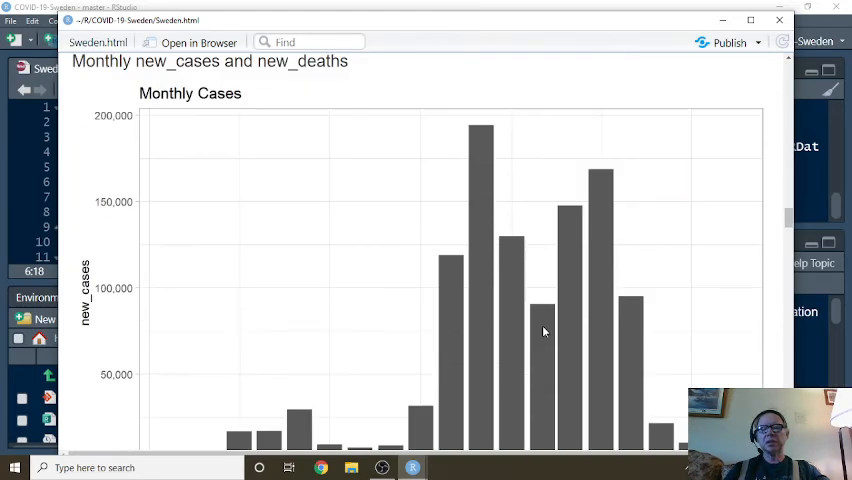
- Review the monthly cases and new_deaths charts, then close the Sweden.html viewer
{"action": "scroll", "scroll_direction": "down", "scroll_amount": 3}
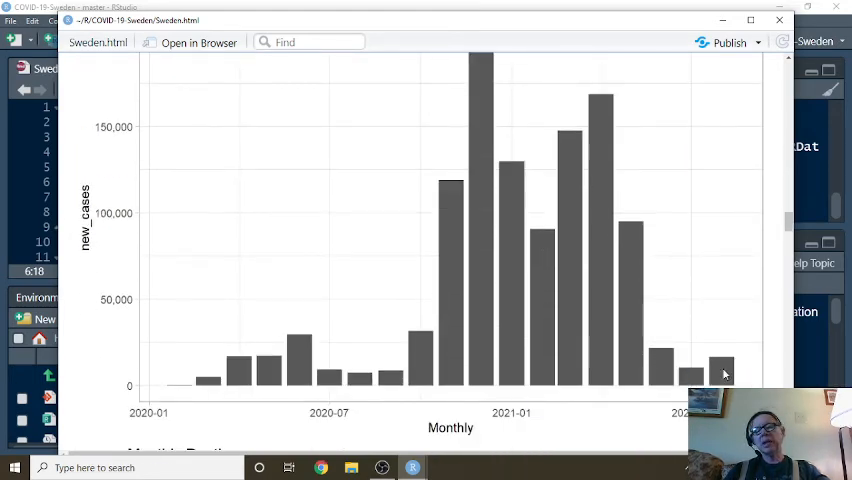
{"action": "mouse_move", "coordinate": [650, 396]}
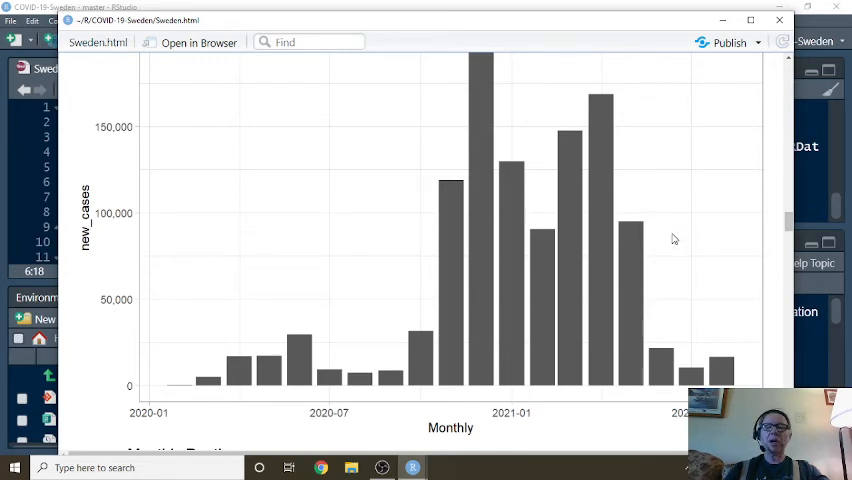
{"action": "mouse_move", "coordinate": [700, 364]}
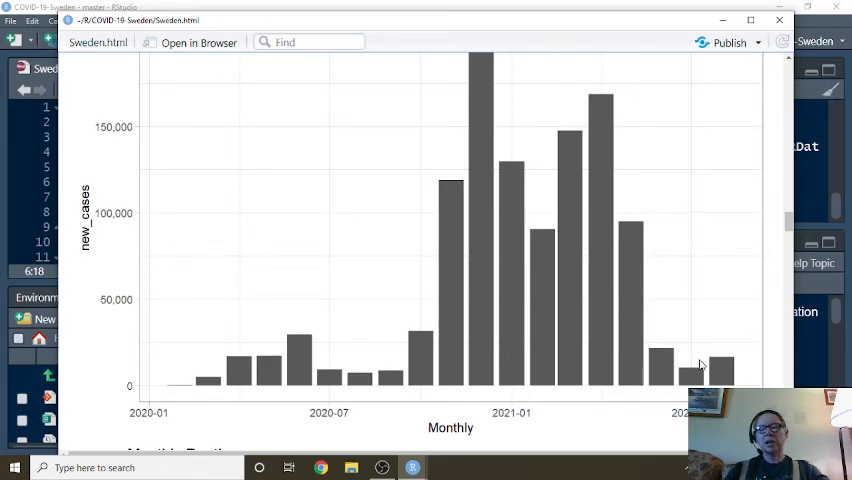
{"action": "mouse_move", "coordinate": [428, 348]}
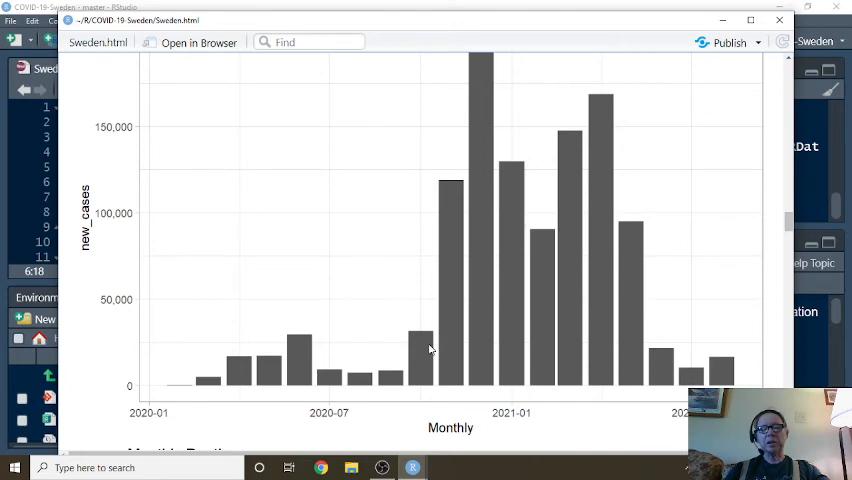
{"action": "mouse_move", "coordinate": [564, 332]}
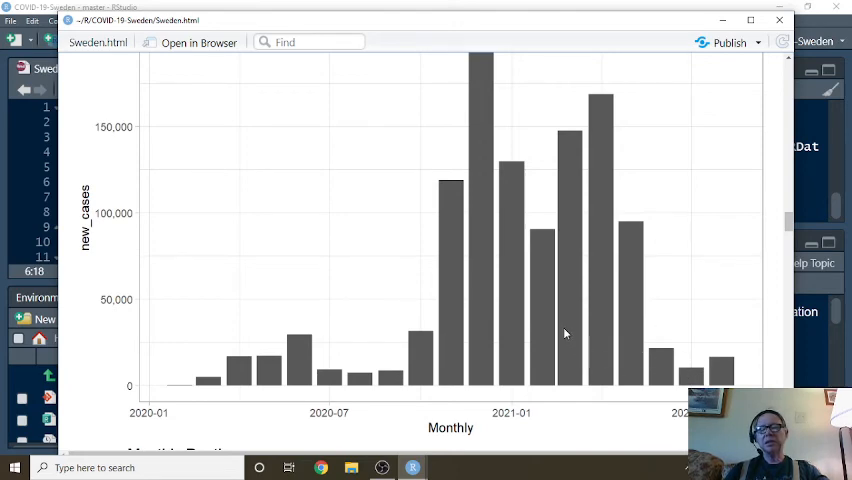
{"action": "scroll", "scroll_direction": "down", "scroll_amount": 3}
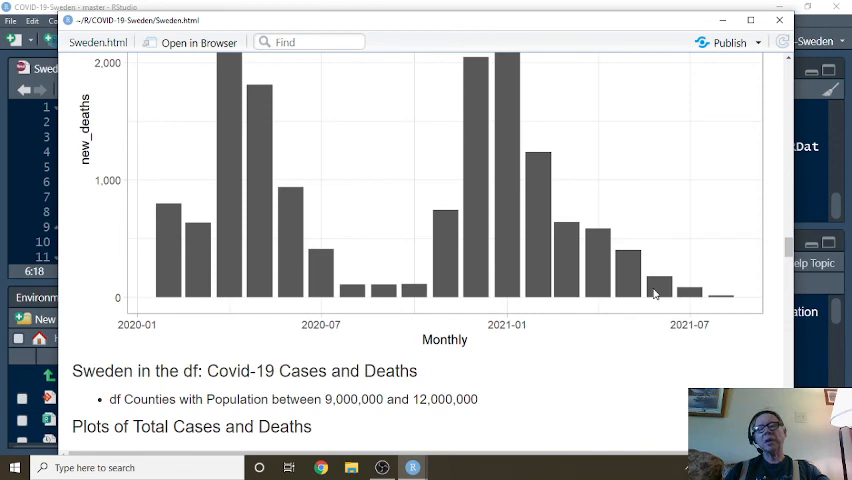
{"action": "scroll", "scroll_direction": "down", "scroll_amount": 3}
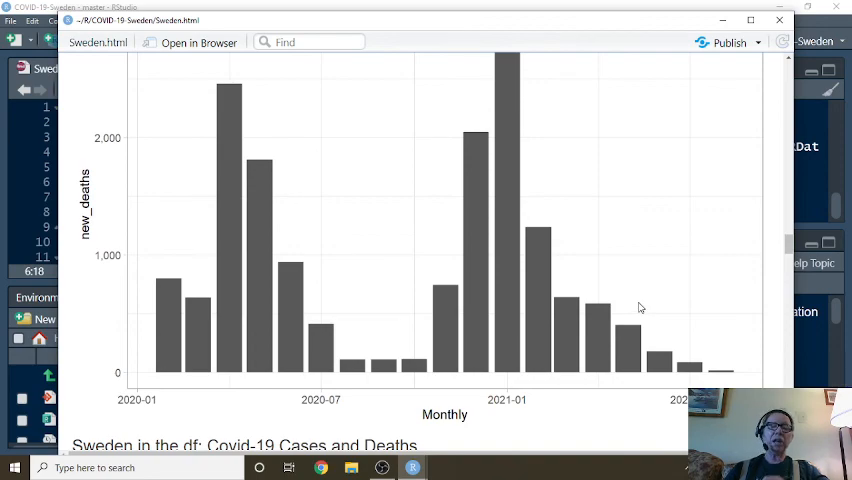
{"action": "mouse_move", "coordinate": [744, 88]}
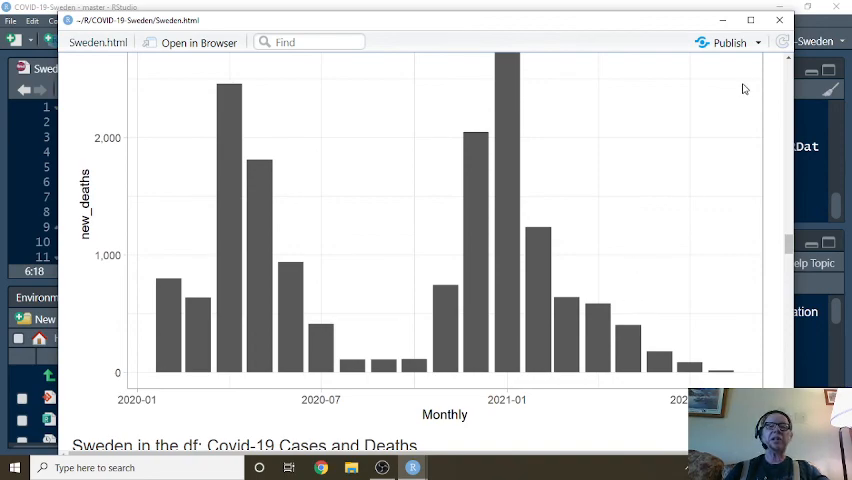
{"action": "left_click", "coordinate": [780, 20]}
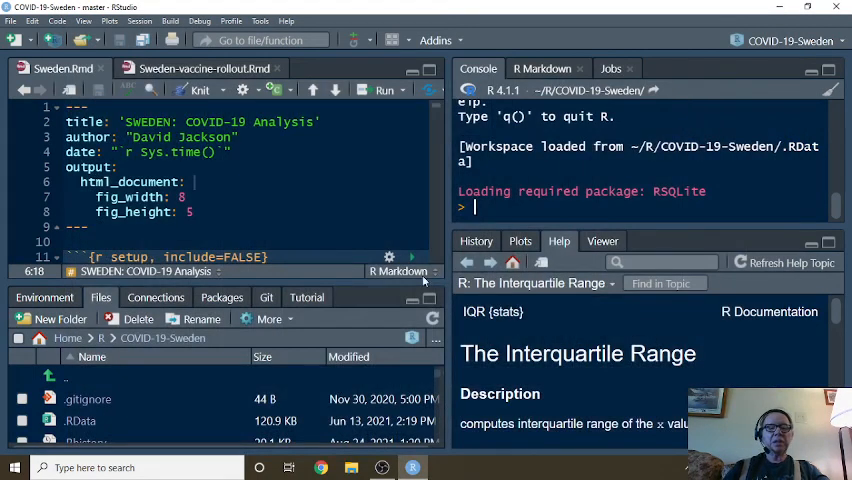
- Show uncommitted changes in the Git pane and stage Sweden.html for commit
{"action": "left_click", "coordinate": [266, 296]}
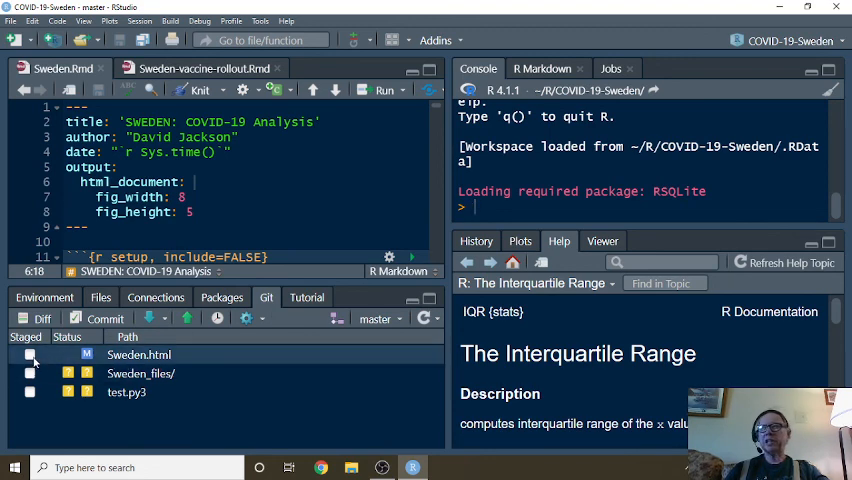
{"action": "left_click", "coordinate": [30, 356]}
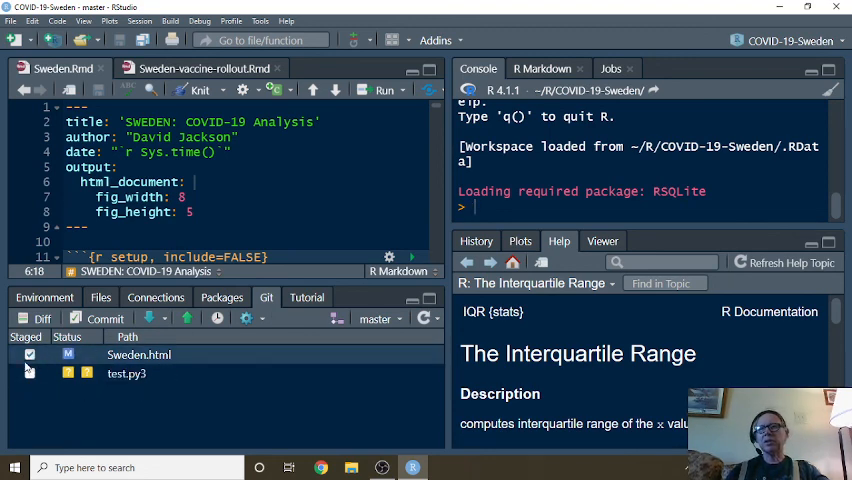